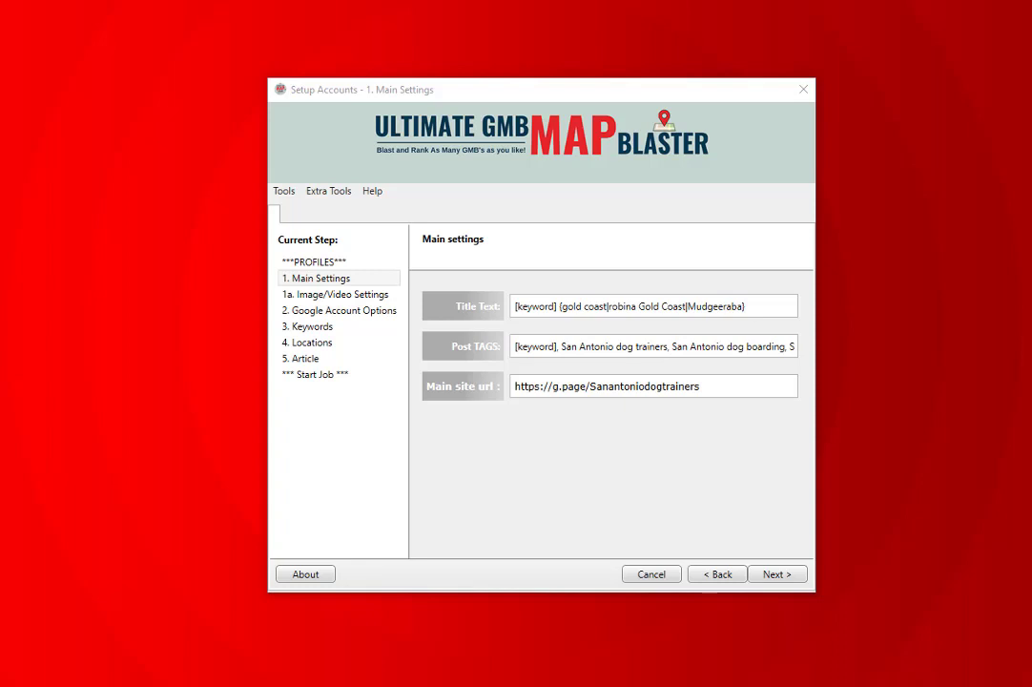
pyautogui.moveTo(543, 271)
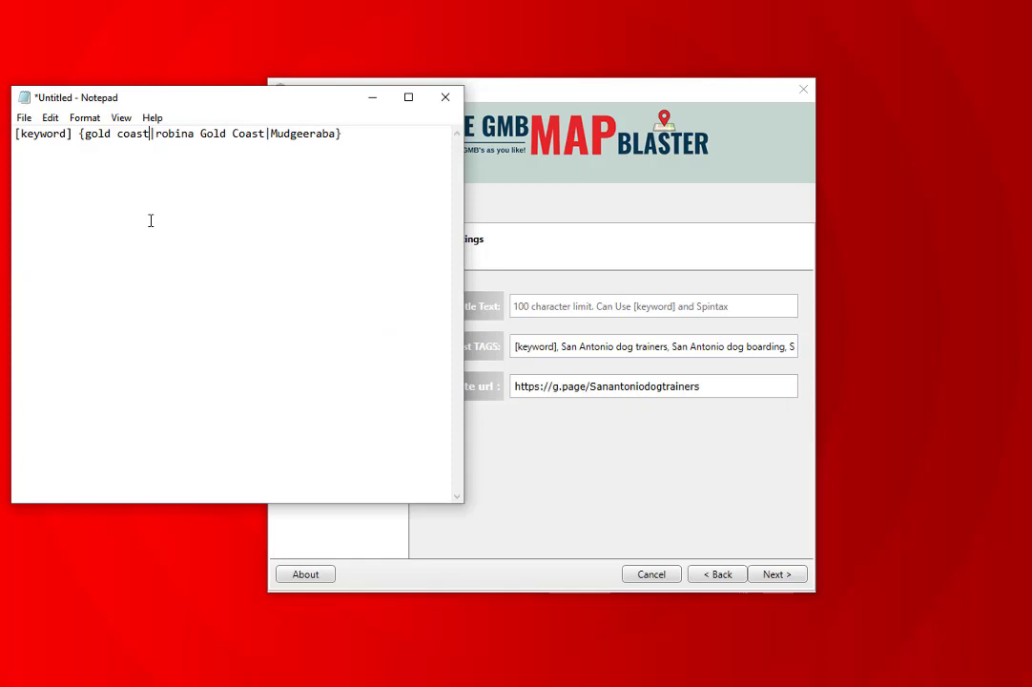
# - Replace the note with '[keyword]{gold coast|robina Gold Coast|Mudgeeraba}' and select the [keyword] placeholder
pyautogui.press('ctrl+a')
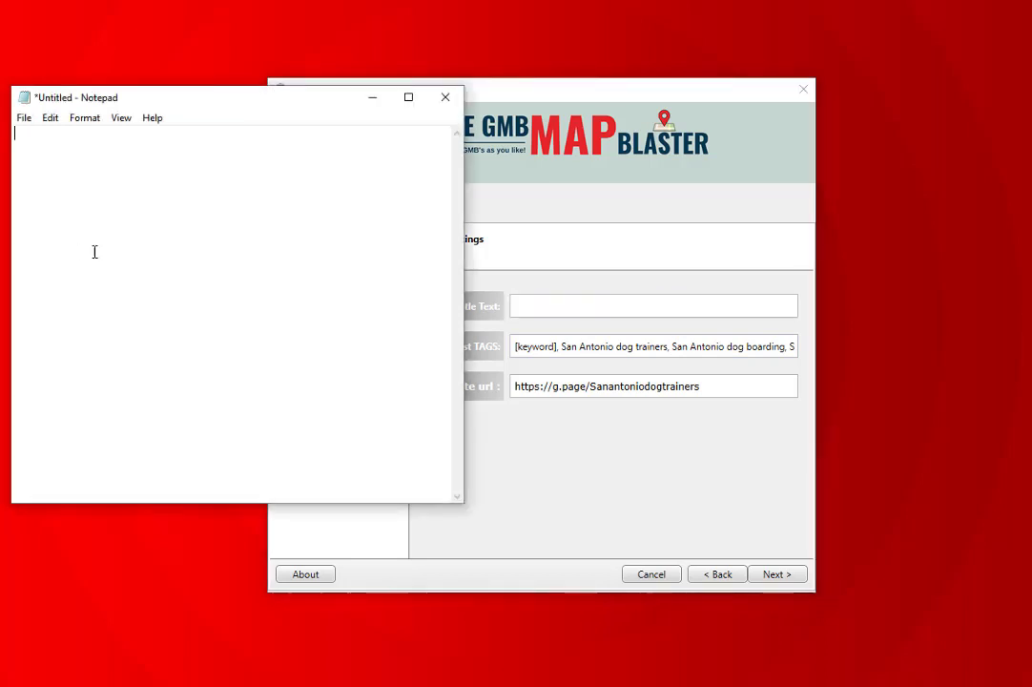
pyautogui.write('[keyword]{gold coast|robina Gold Coast|Mudgeeraba}')
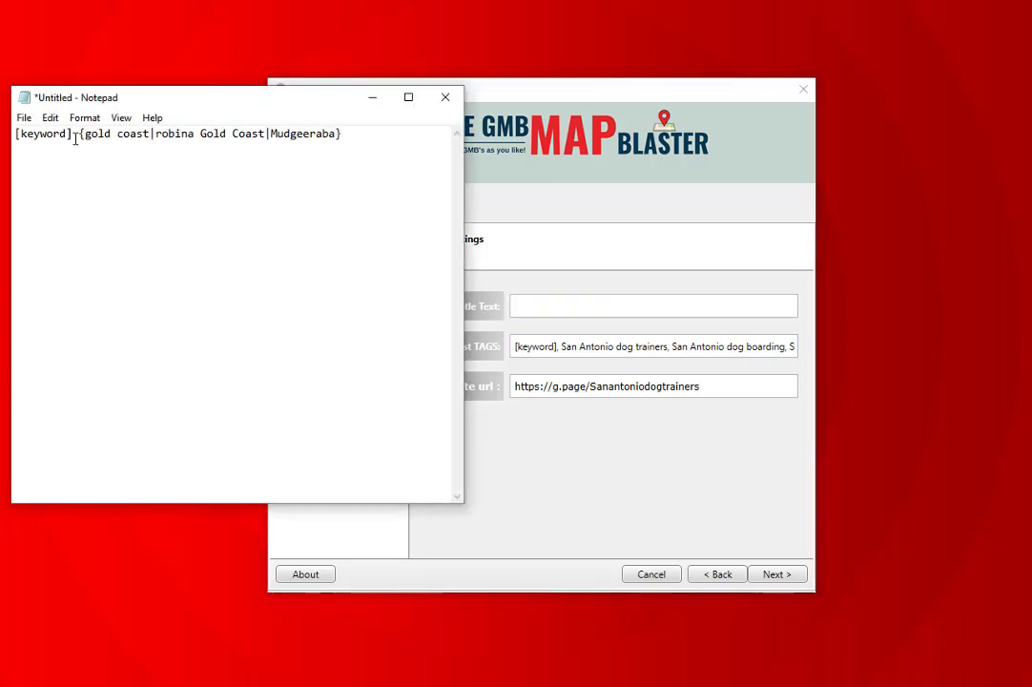
pyautogui.doubleClick(42, 134)
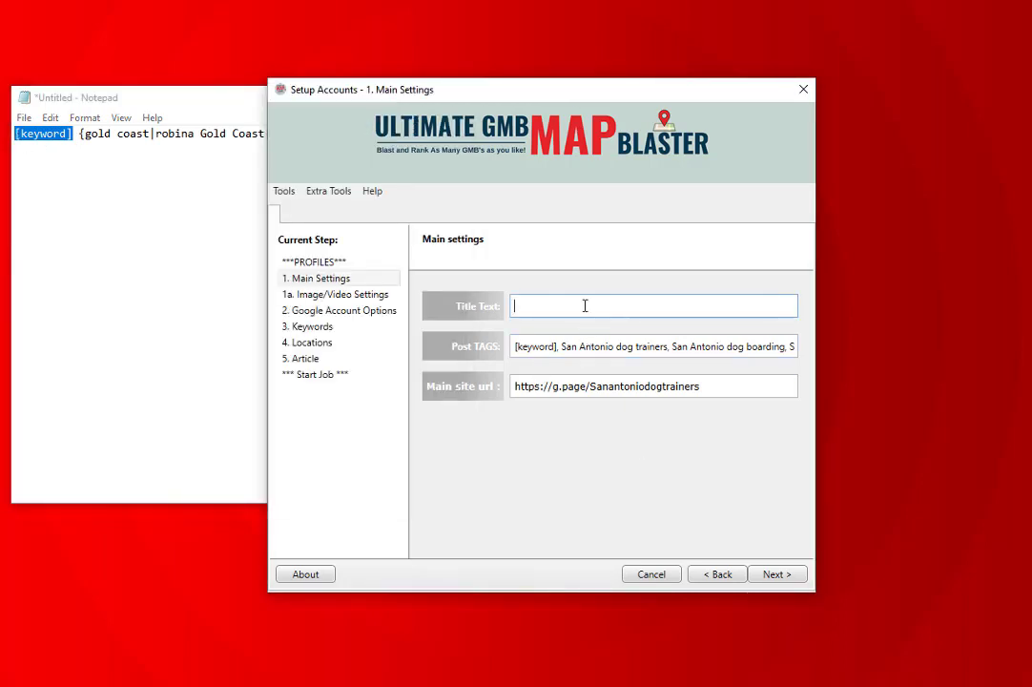
# - Advance the wizard past image/video and Google account settings to the Keywords step
pyautogui.click(776, 573)
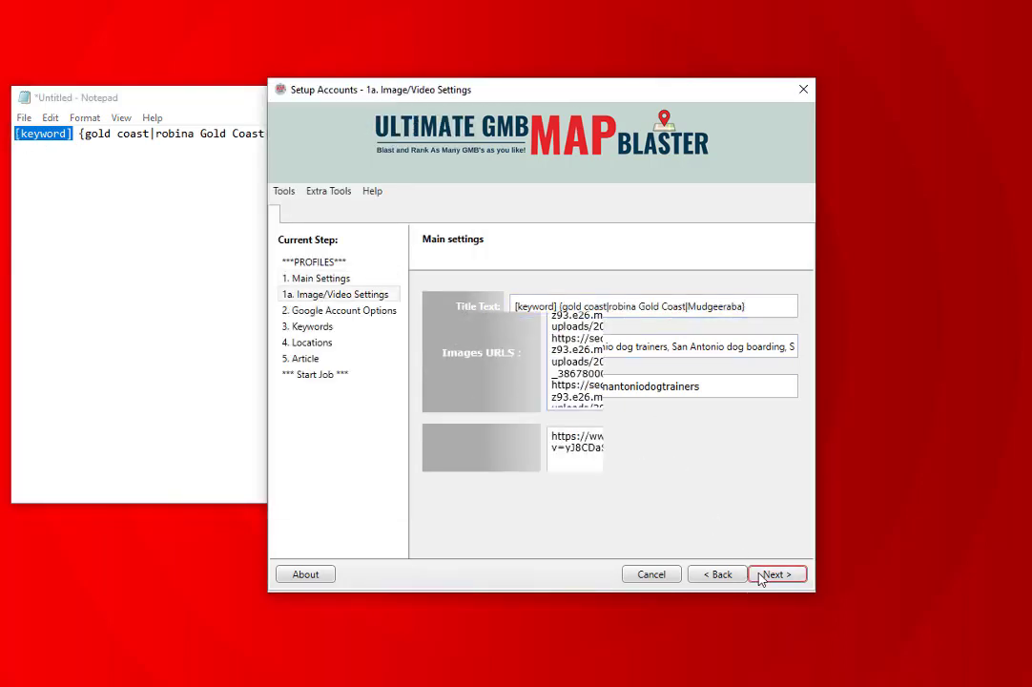
pyautogui.click(776, 573)
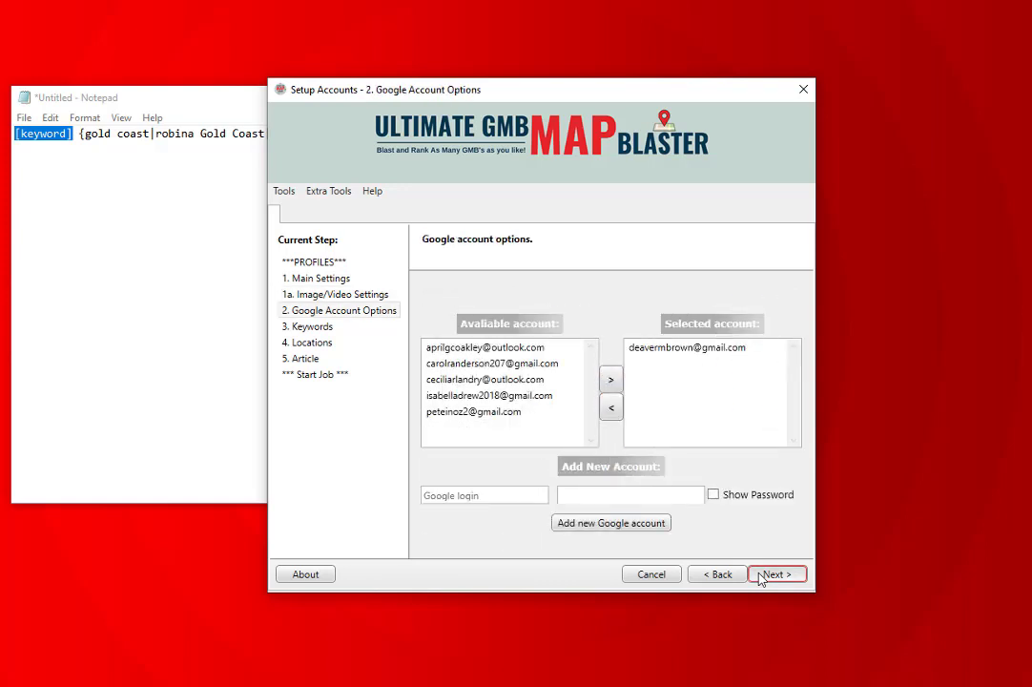
pyautogui.click(777, 573)
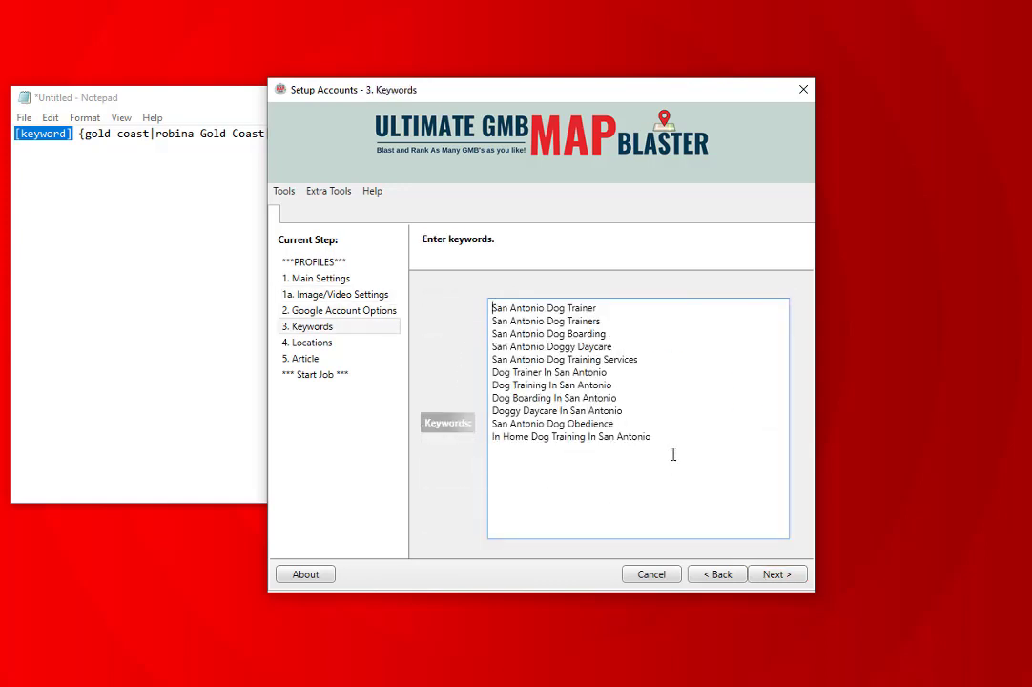
# - Replace [keyword] with 'In Home Dog Training In San Antonio', copy the title, and reach Locations
pyautogui.tripleClick(572, 436)
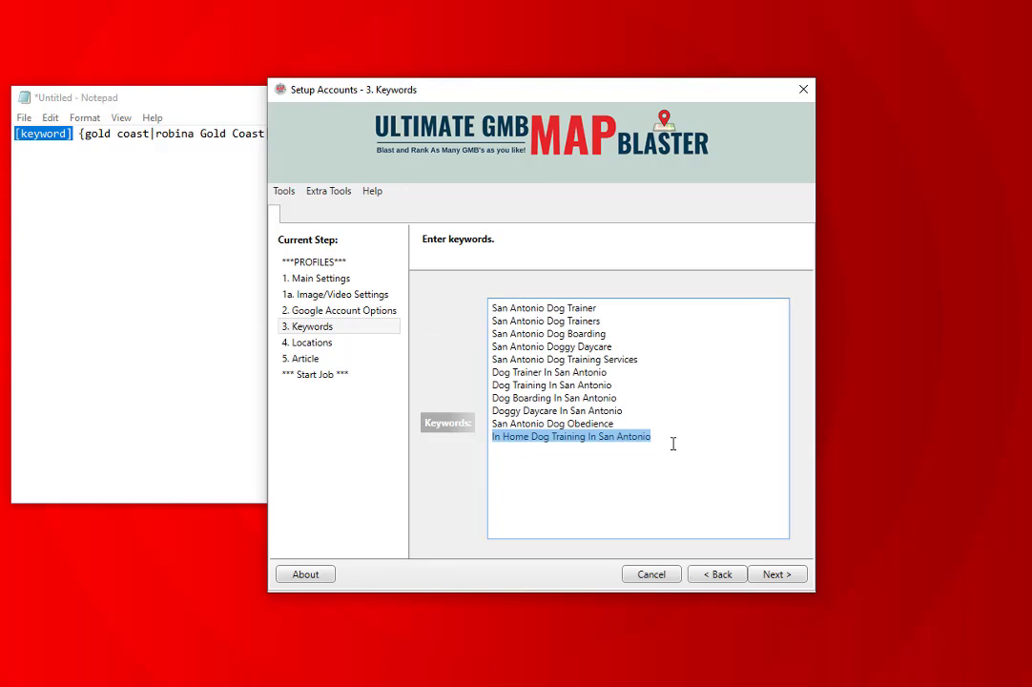
pyautogui.moveTo(375, 369)
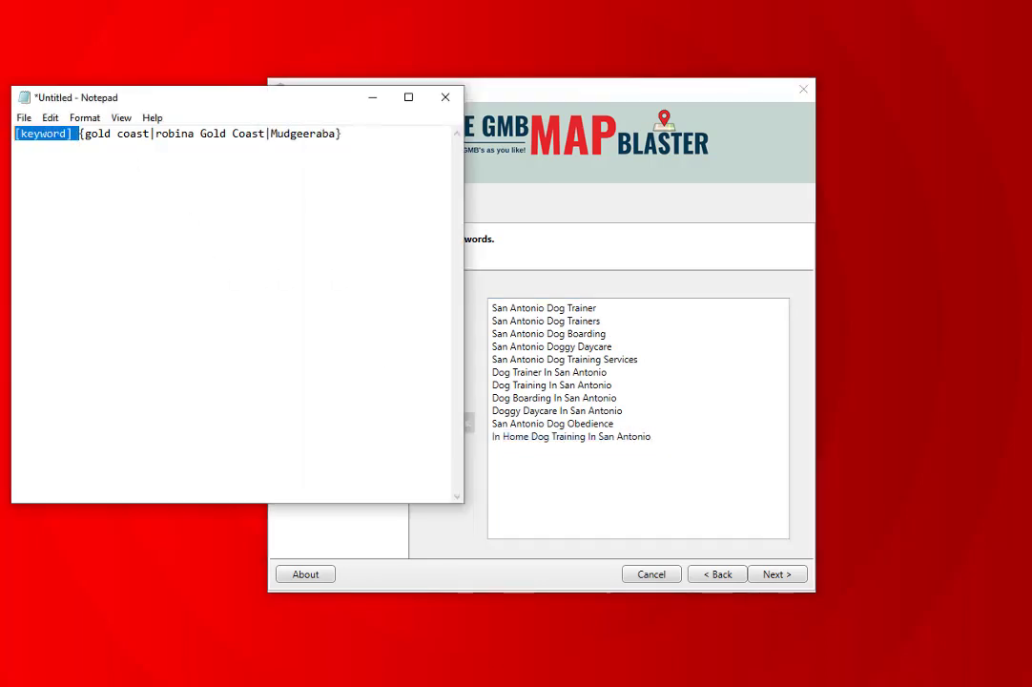
pyautogui.write('In Home Dog Training In San Antonio')
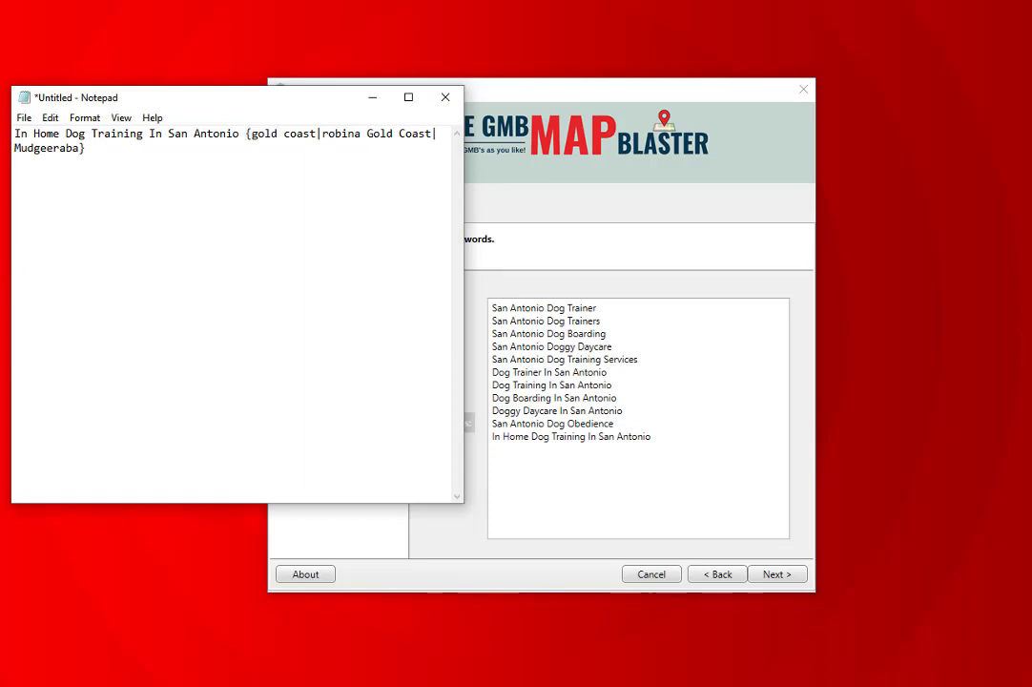
pyautogui.press('ctrl+a')
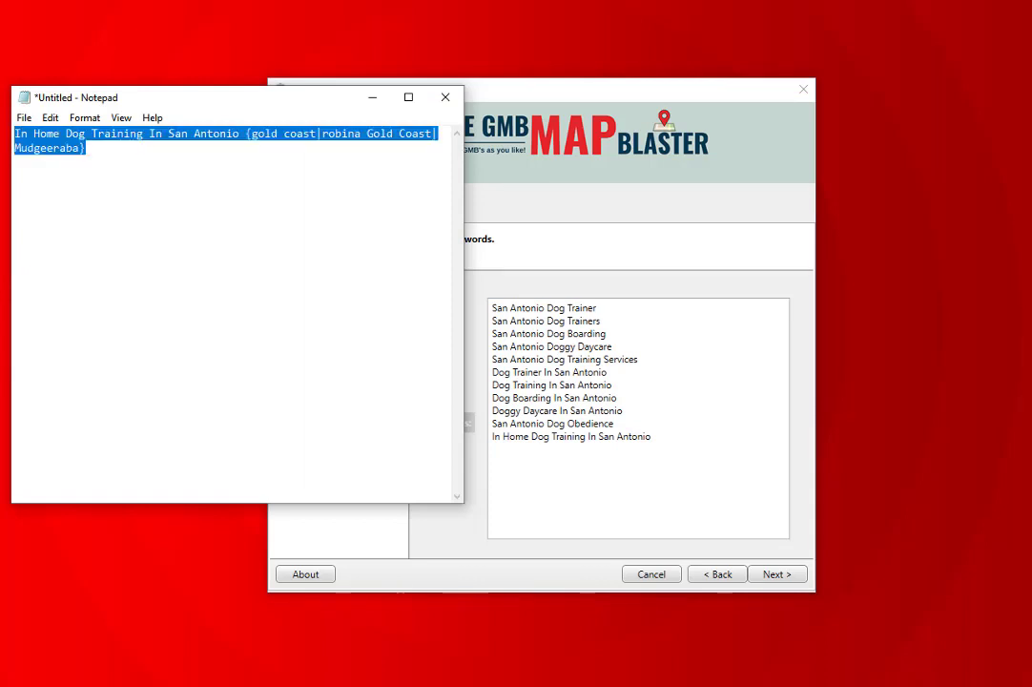
pyautogui.moveTo(839, 497)
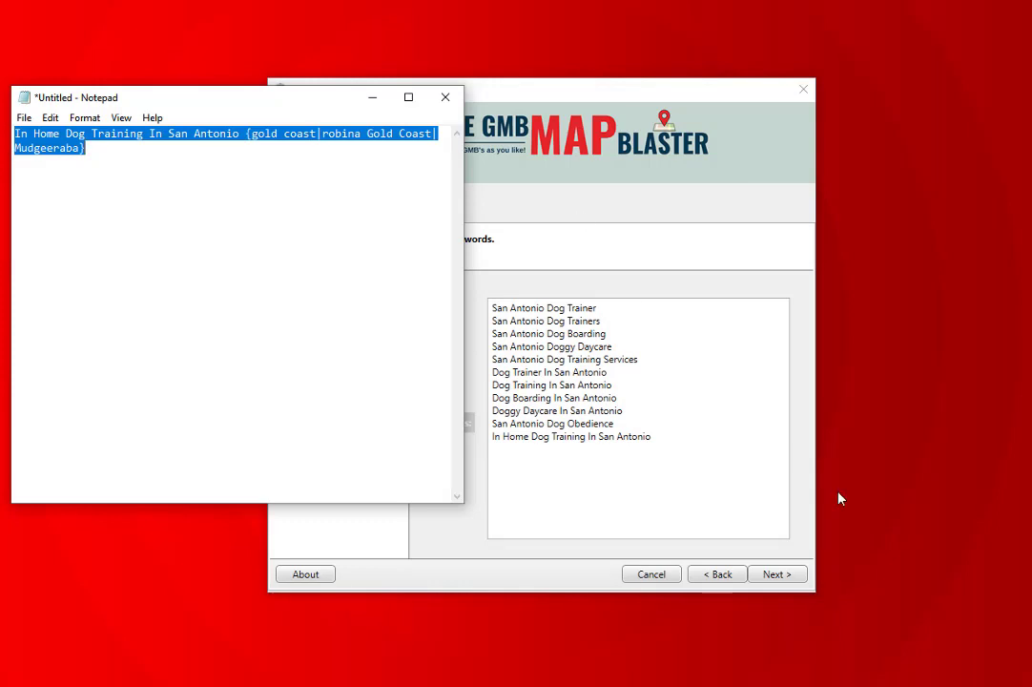
pyautogui.click(776, 573)
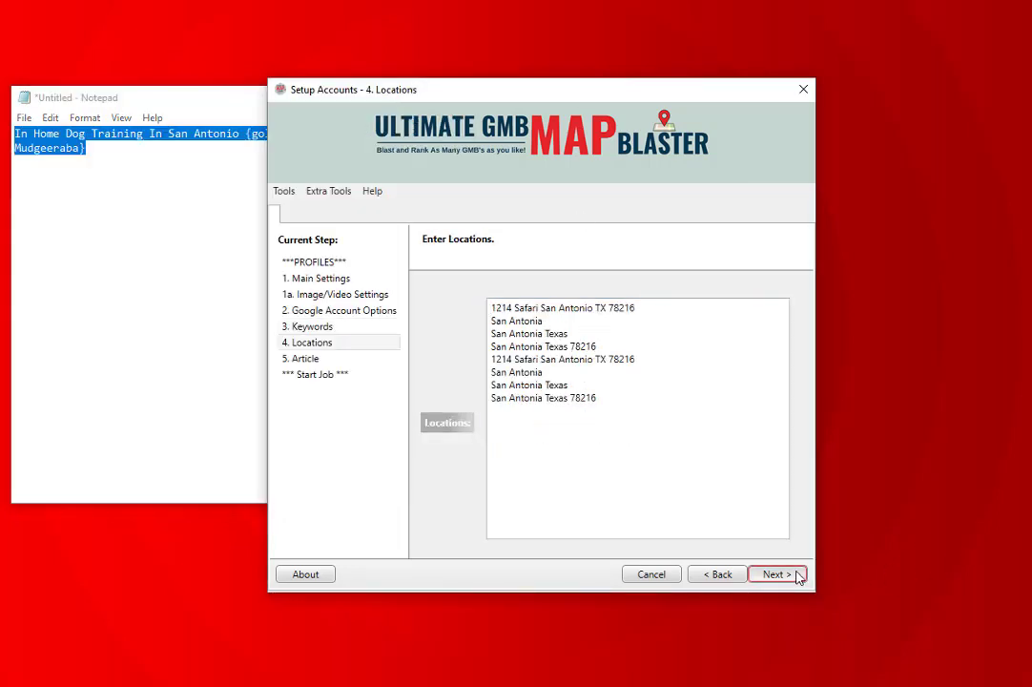
# - Paste the keyword title spintax into the Article box and run a spin test
pyautogui.click(777, 573)
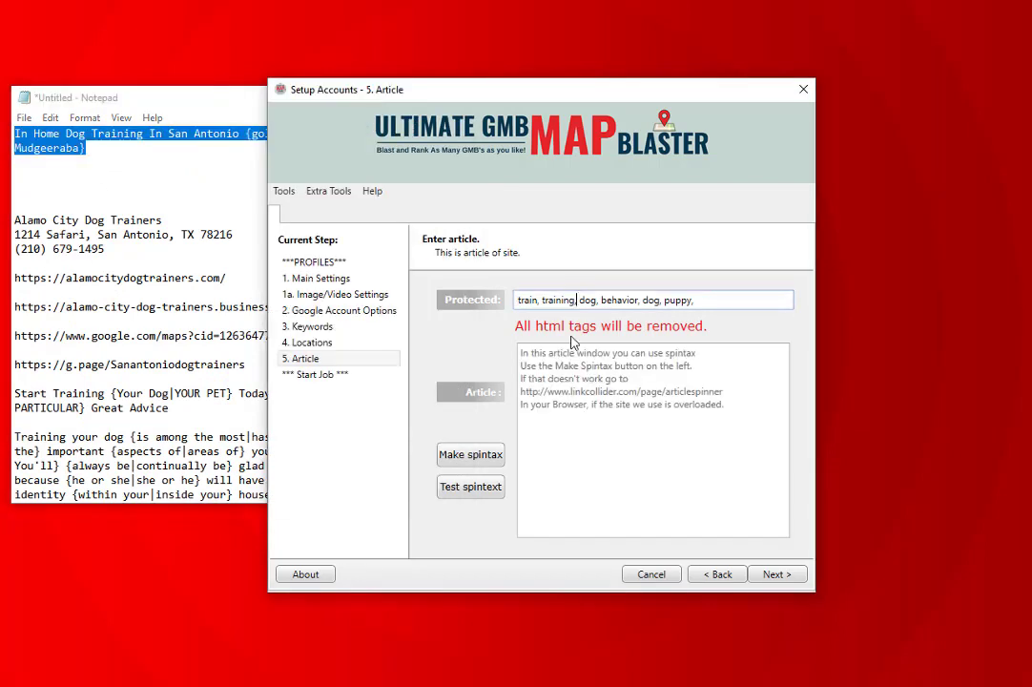
pyautogui.click(470, 454)
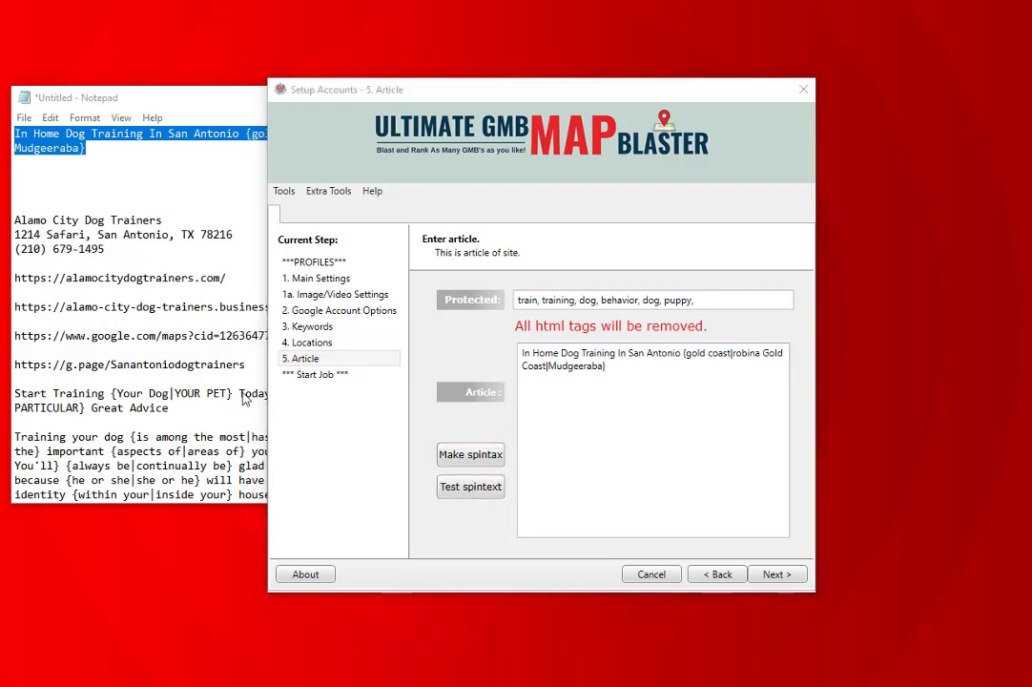
pyautogui.click(470, 487)
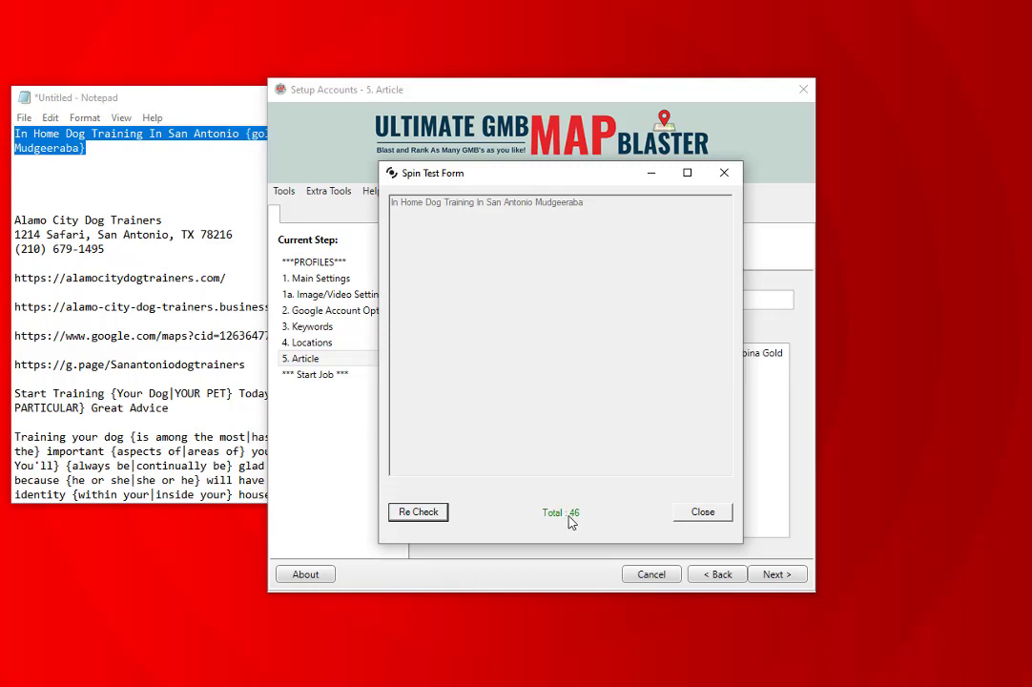
# - Re-check the spin several times, confirming title variants of 46 and 53 characters
pyautogui.click(418, 512)
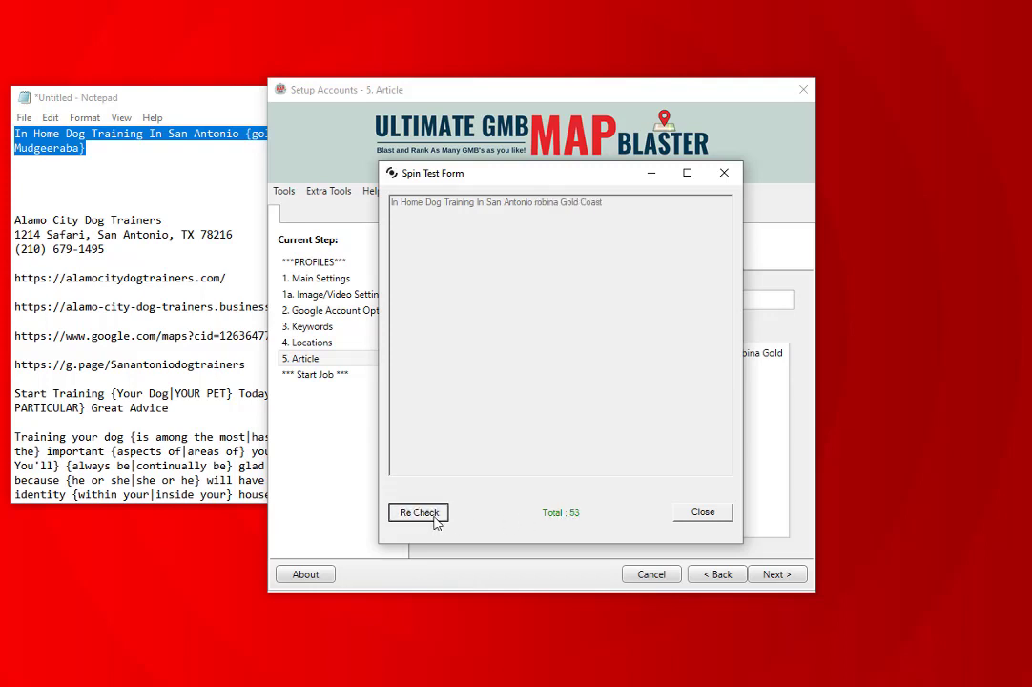
pyautogui.click(418, 512)
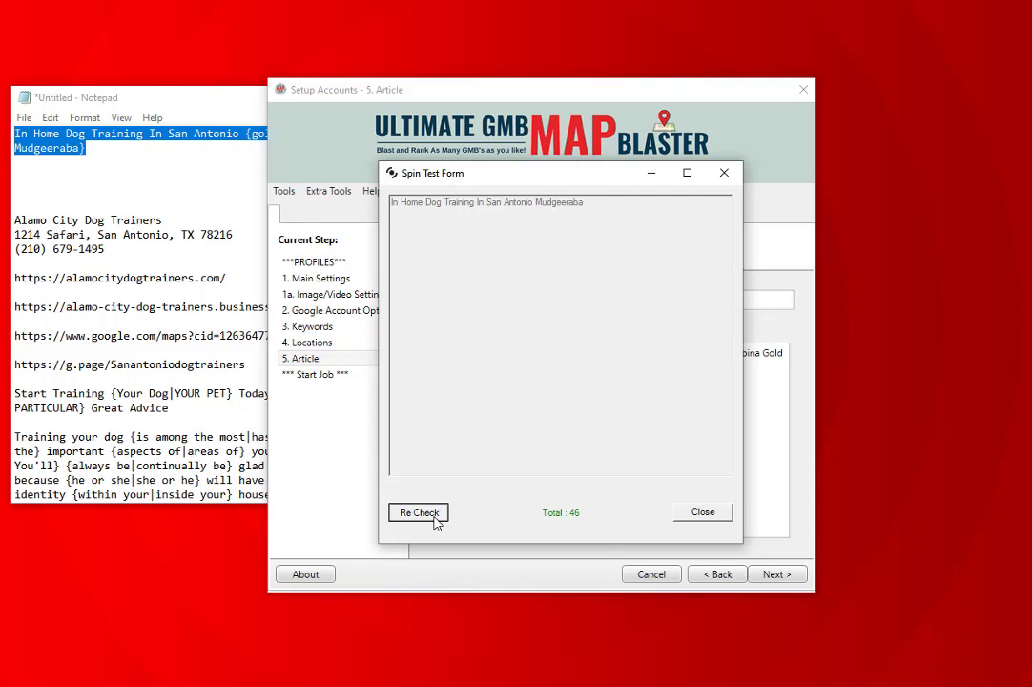
pyautogui.click(417, 512)
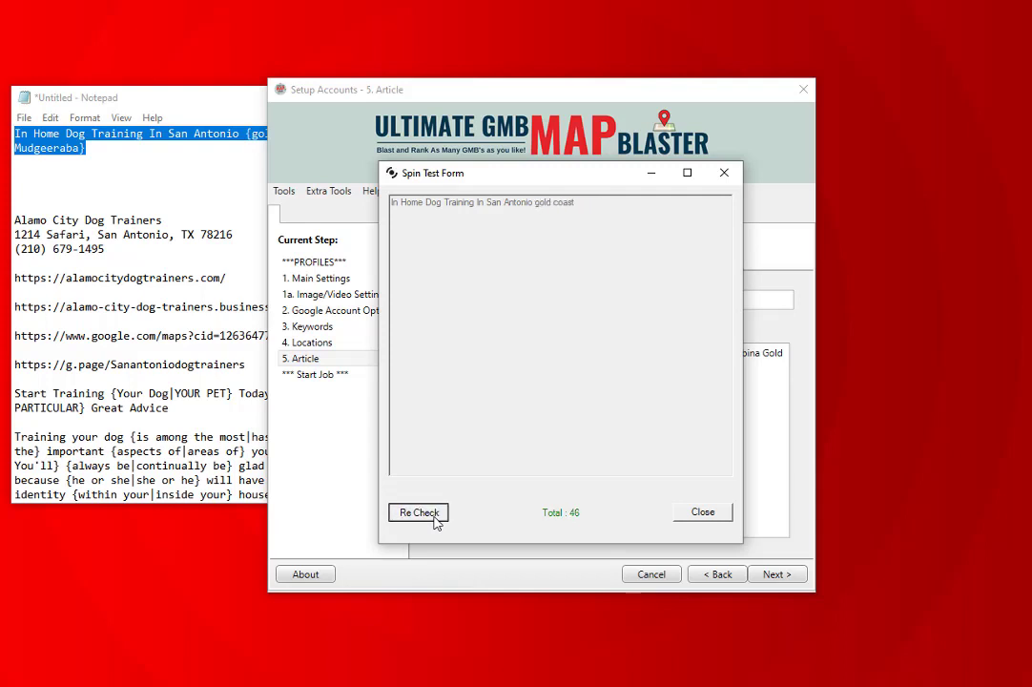
pyautogui.click(418, 512)
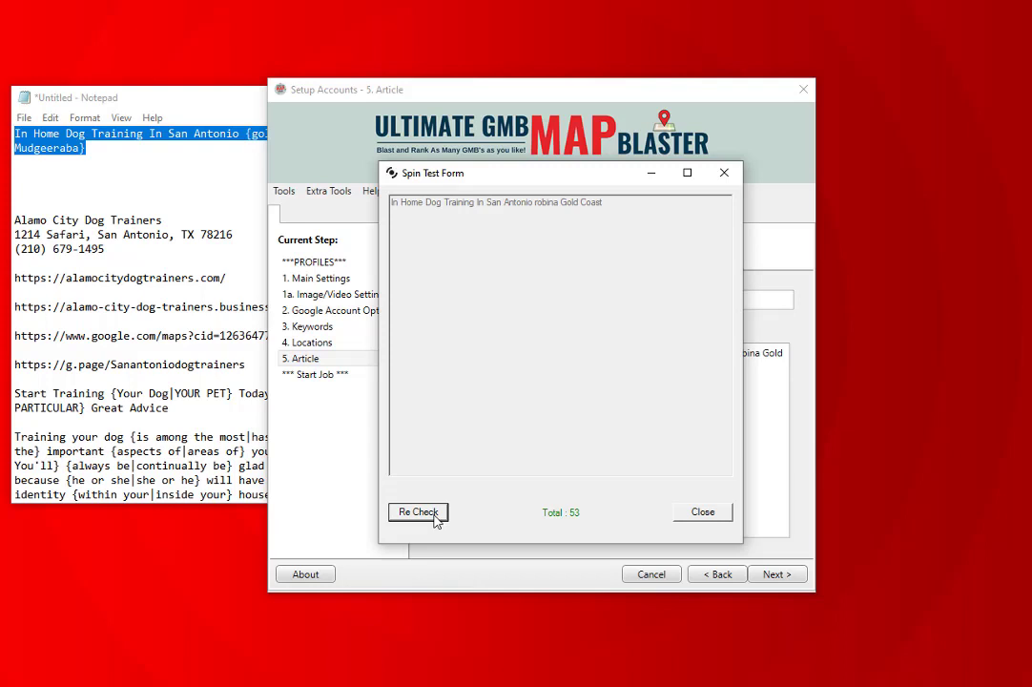
pyautogui.click(416, 512)
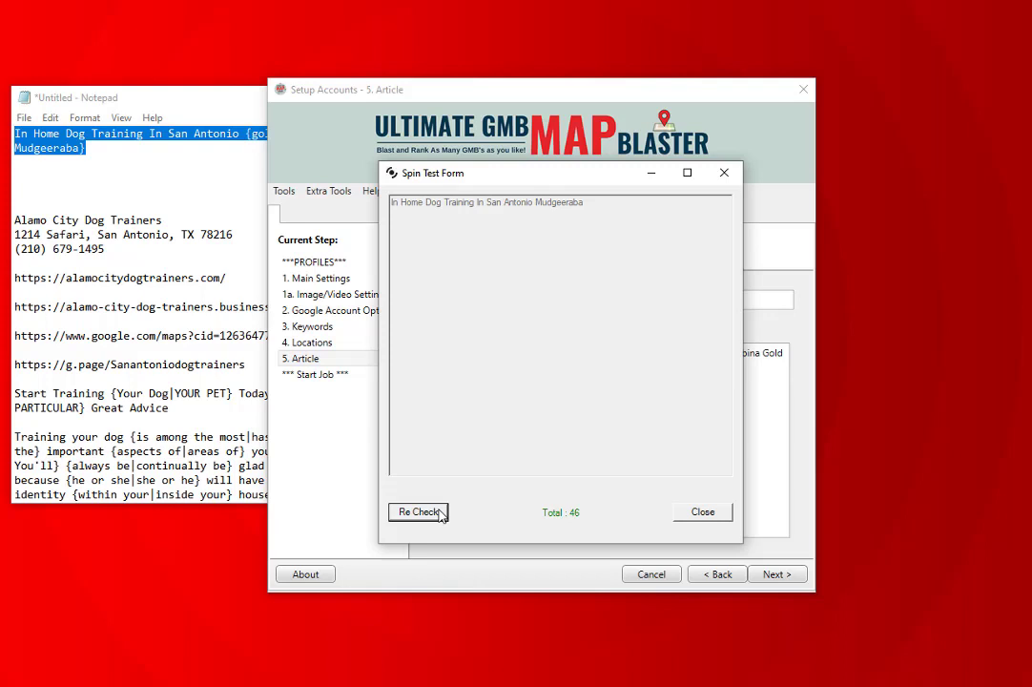
pyautogui.click(701, 511)
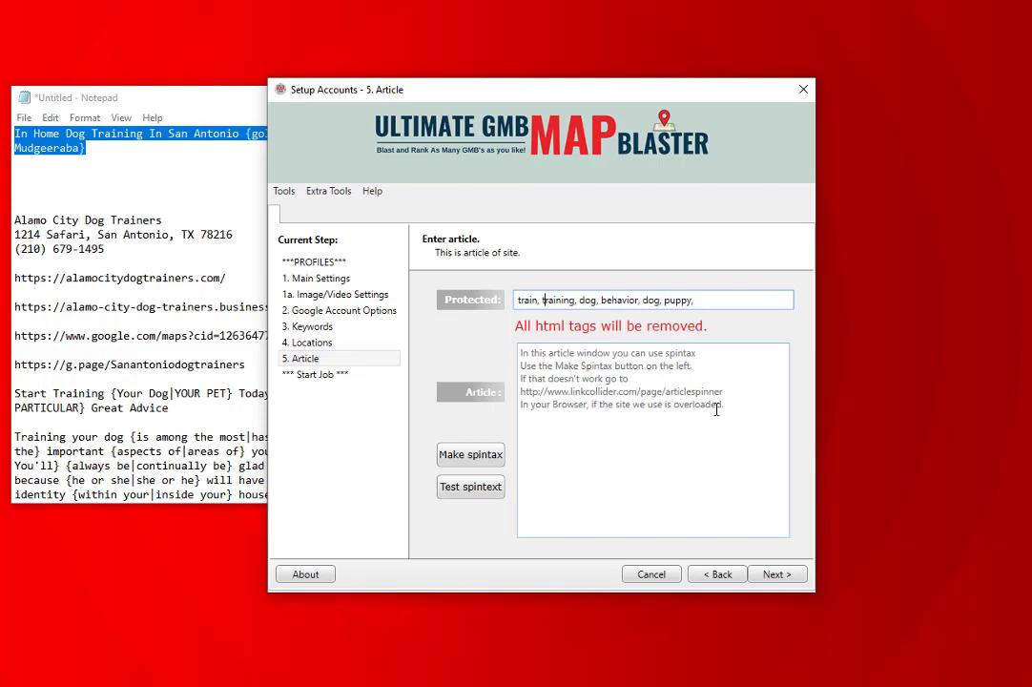
pyautogui.moveTo(678, 461)
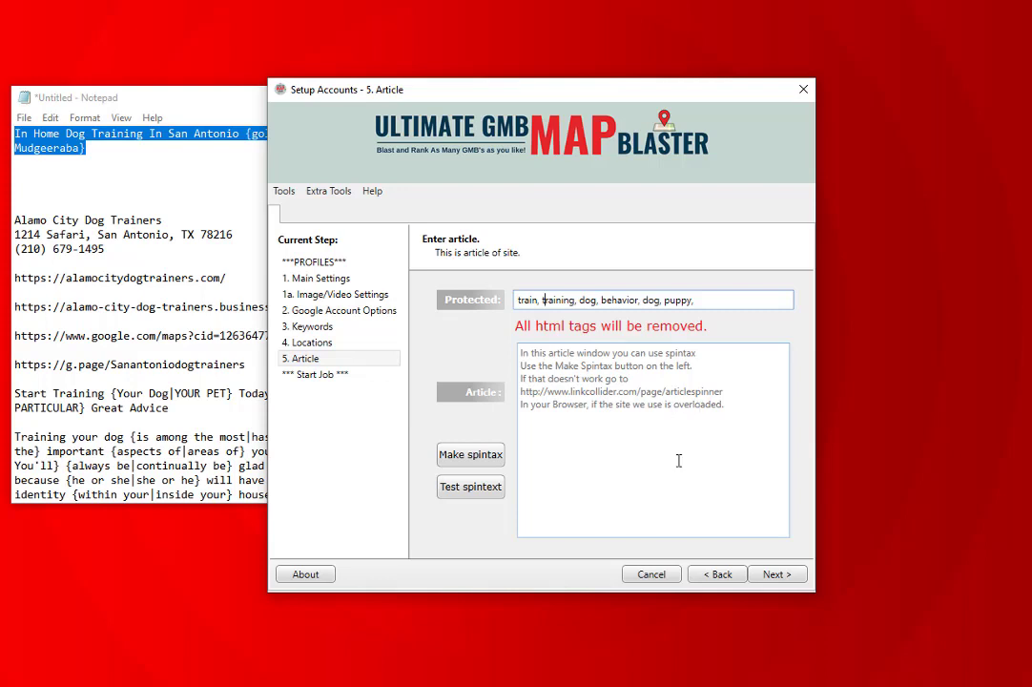
# - Select the full dog-training article spintax in Notepad
pyautogui.click(106, 187)
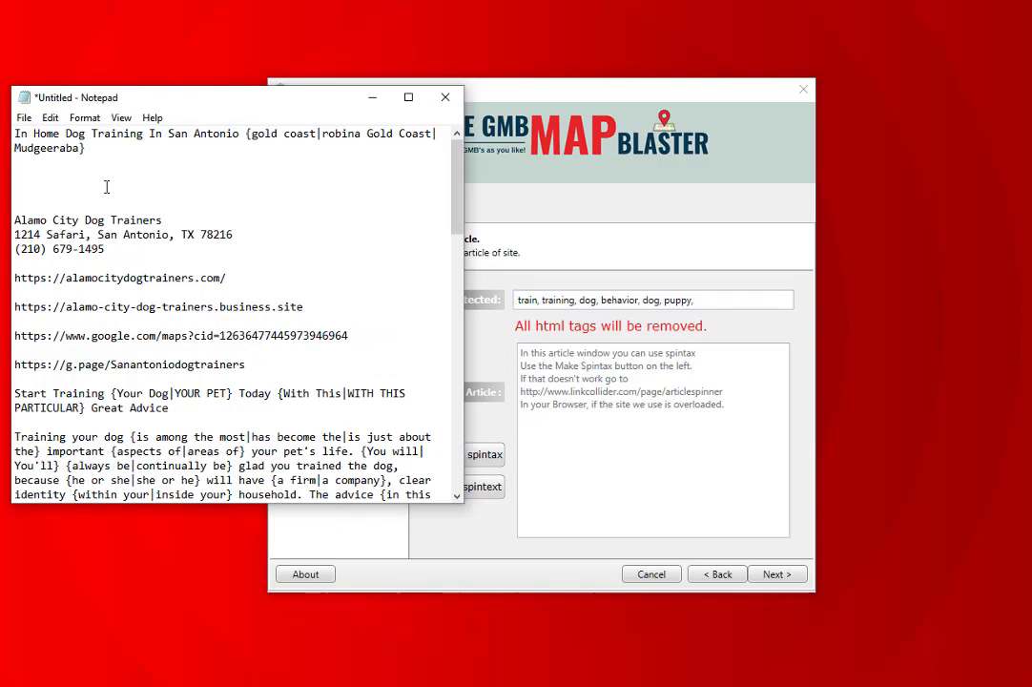
pyautogui.press('ctrl+a')
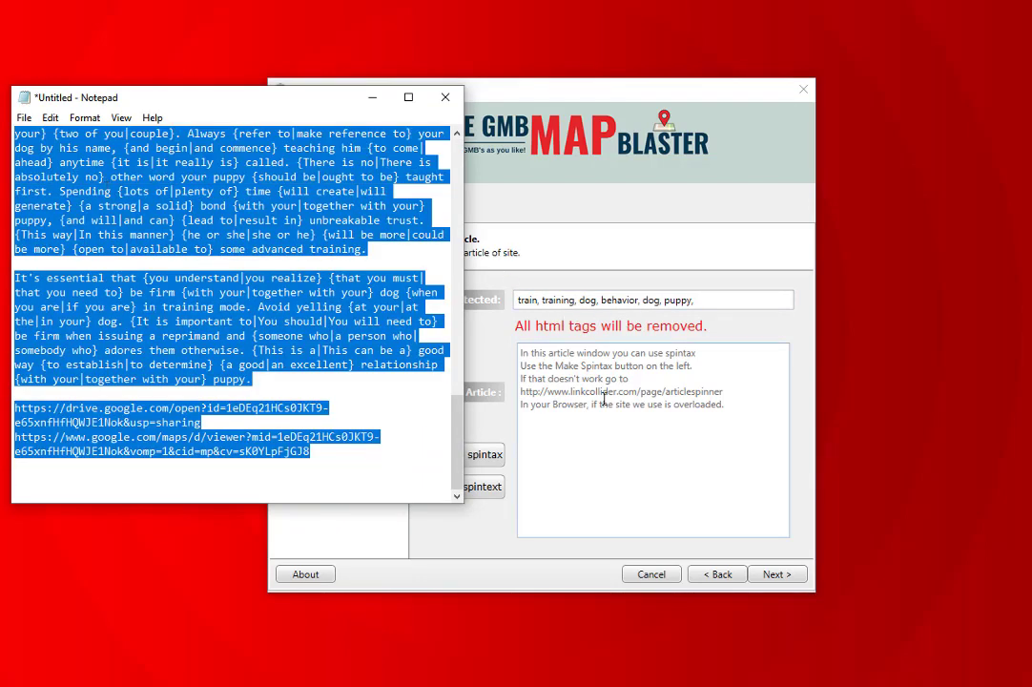